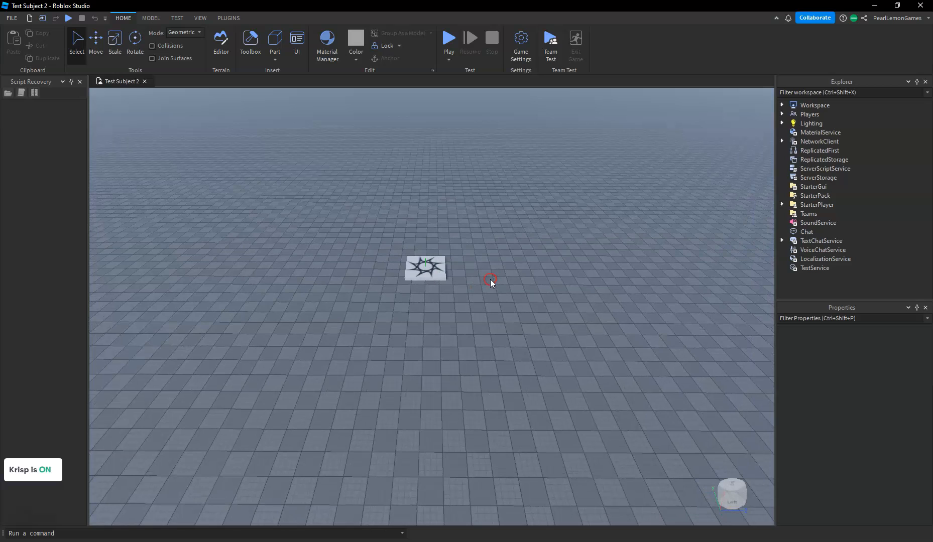
{"action": "mouse_move", "coordinate": [453, 289]}
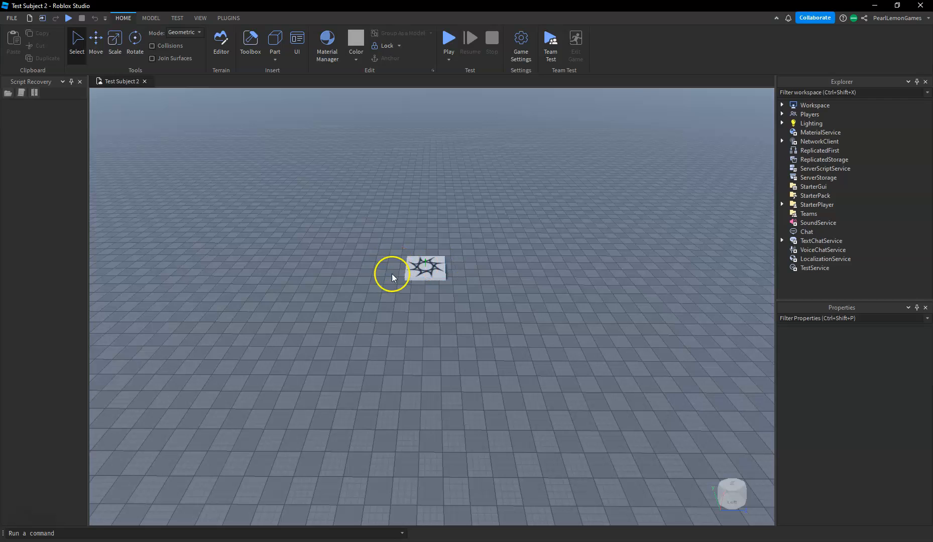
{"action": "mouse_move", "coordinate": [509, 147]}
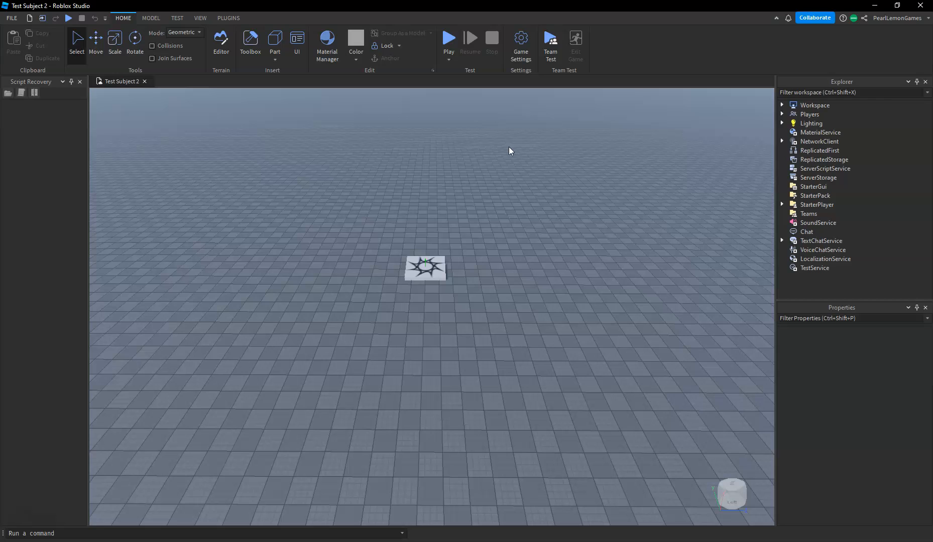
{"action": "mouse_move", "coordinate": [474, 151]}
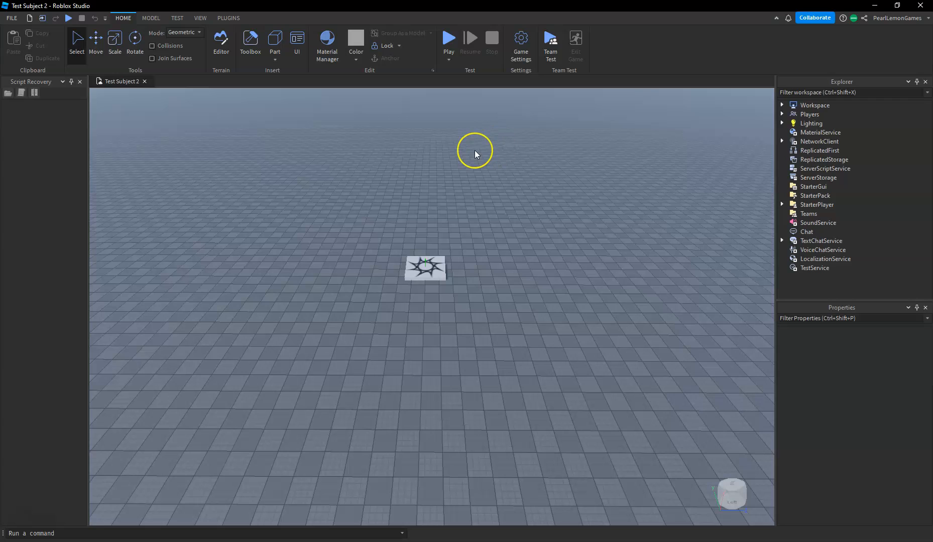
{"action": "mouse_move", "coordinate": [453, 163]}
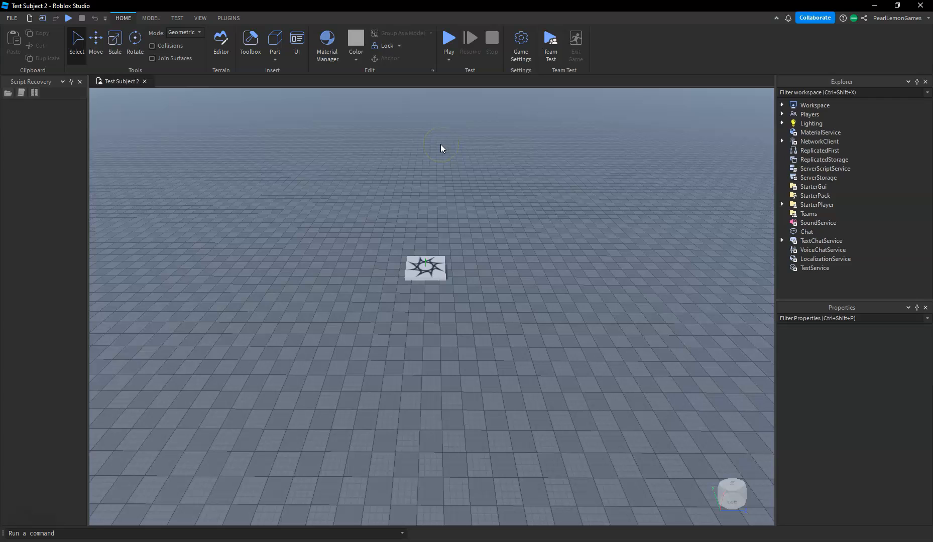
{"action": "mouse_move", "coordinate": [284, 147]}
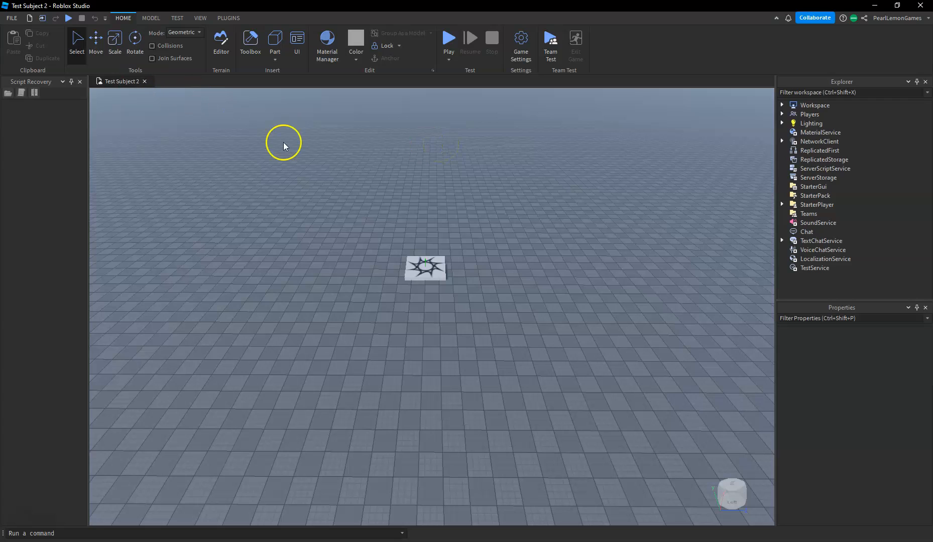
{"action": "mouse_move", "coordinate": [295, 155]}
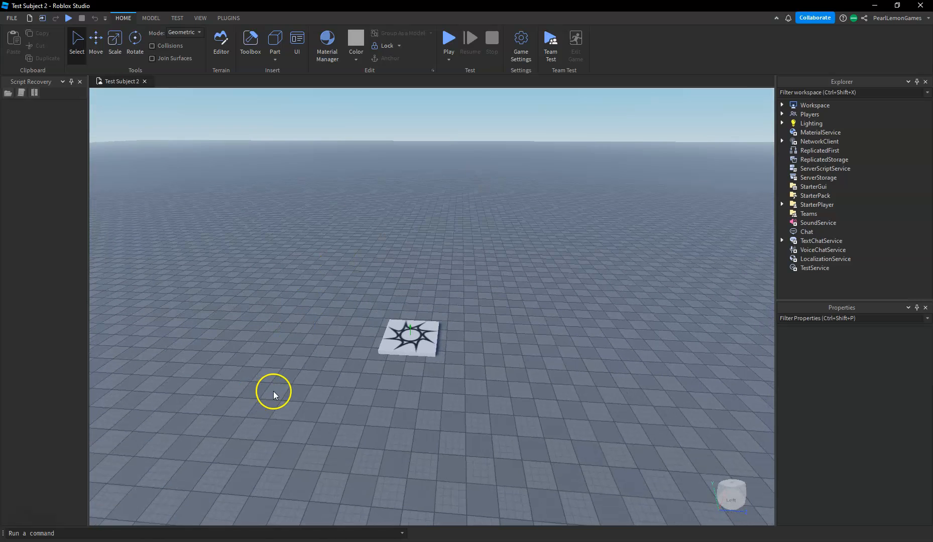
{"action": "mouse_move", "coordinate": [279, 393]}
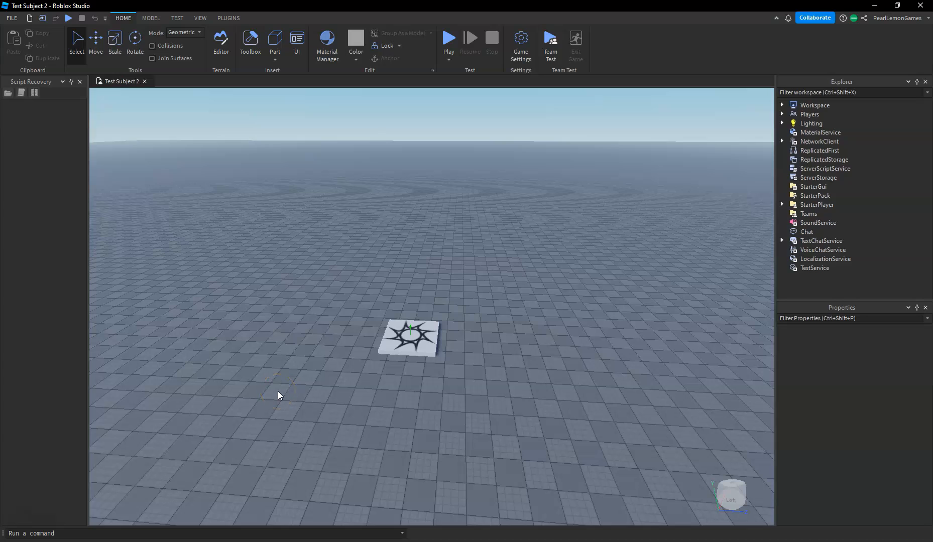
{"action": "mouse_move", "coordinate": [71, 505]}
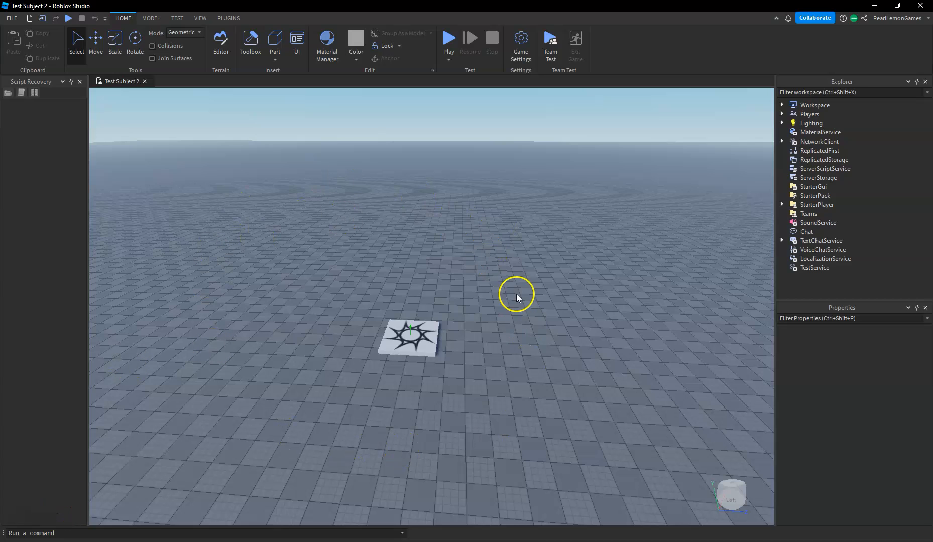
{"action": "mouse_move", "coordinate": [545, 172]}
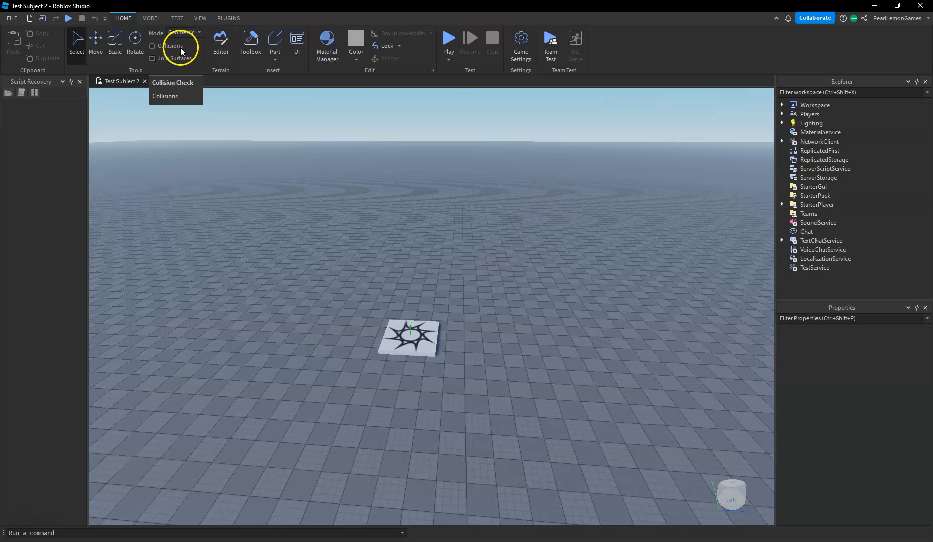
{"action": "mouse_move", "coordinate": [29, 33]}
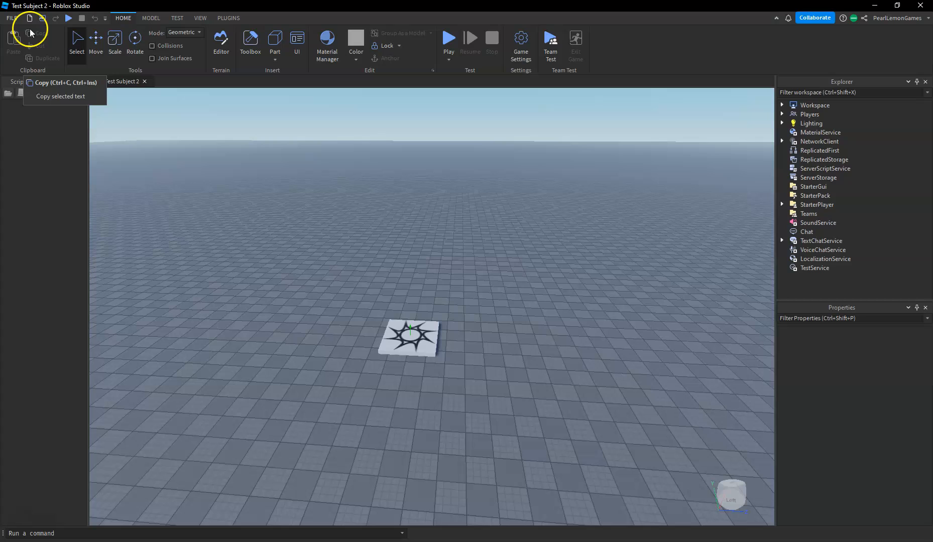
{"action": "mouse_move", "coordinate": [11, 18]}
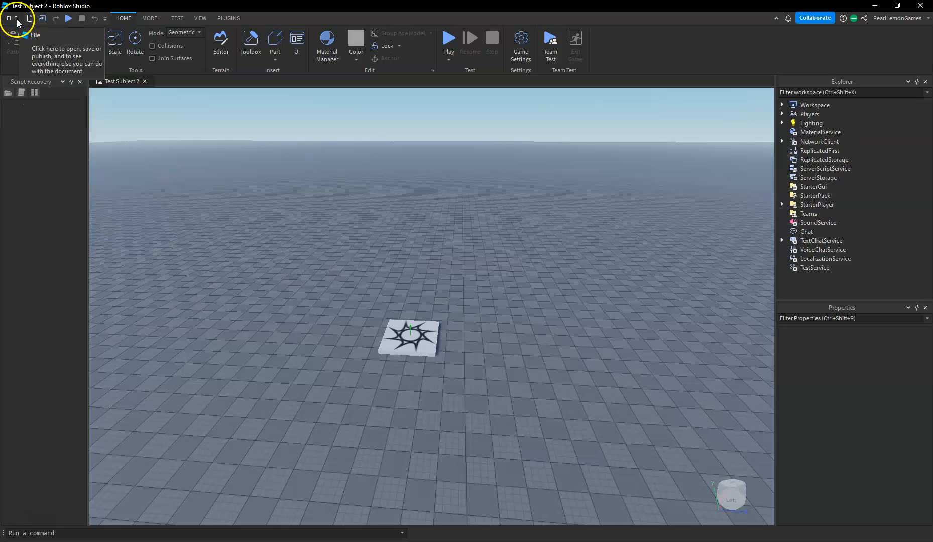
{"action": "mouse_move", "coordinate": [137, 117]}
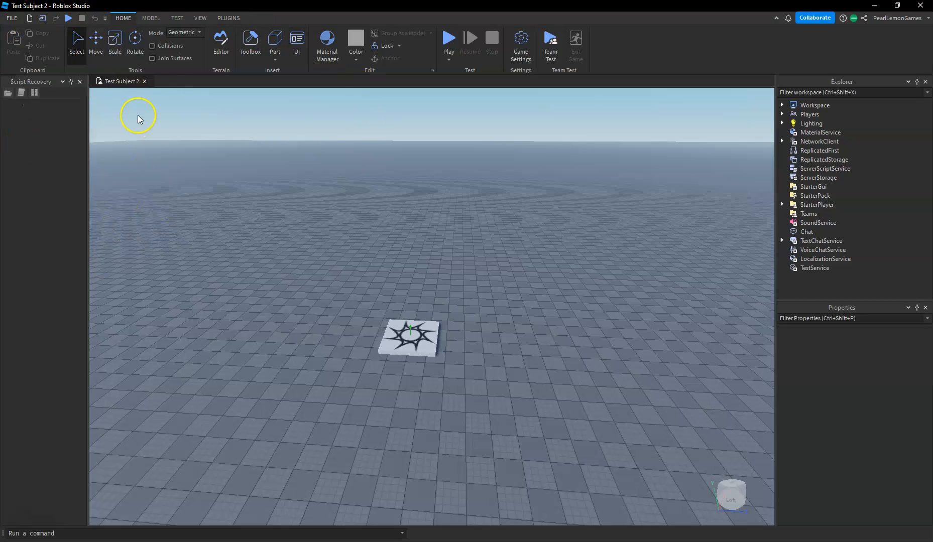
- Reveal the File menu's commands over the Test Subject 2 place
{"action": "left_click", "coordinate": [11, 18]}
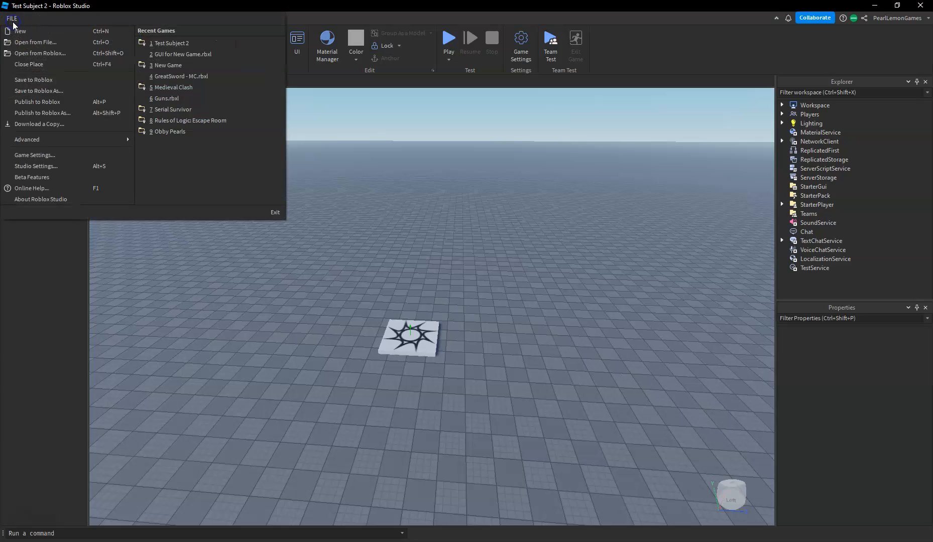
{"action": "mouse_move", "coordinate": [34, 156]}
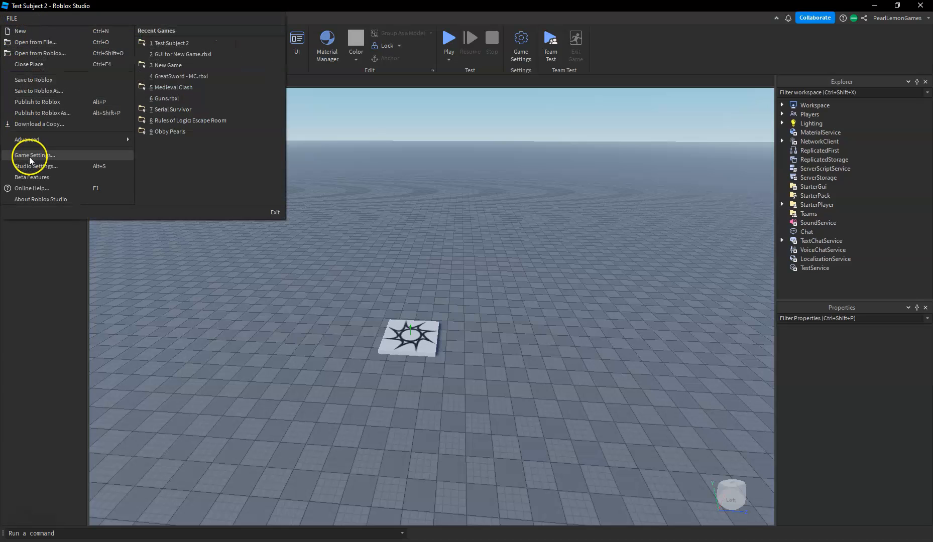
{"action": "left_click", "coordinate": [34, 166]}
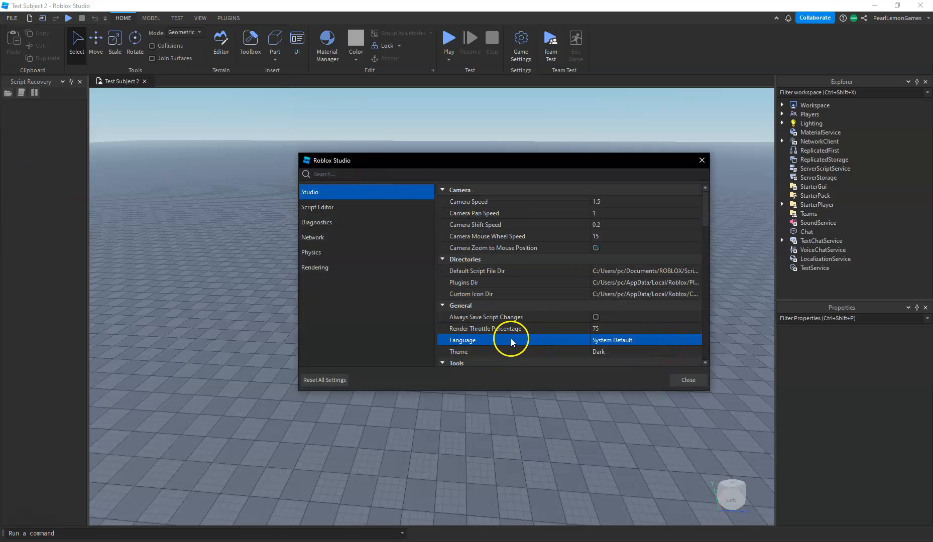
{"action": "mouse_move", "coordinate": [427, 288]}
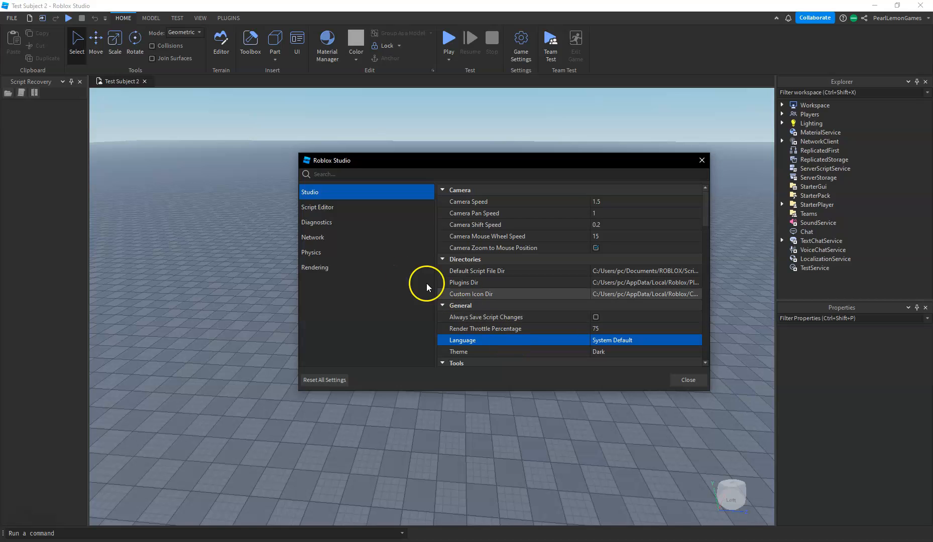
{"action": "mouse_move", "coordinate": [470, 323]}
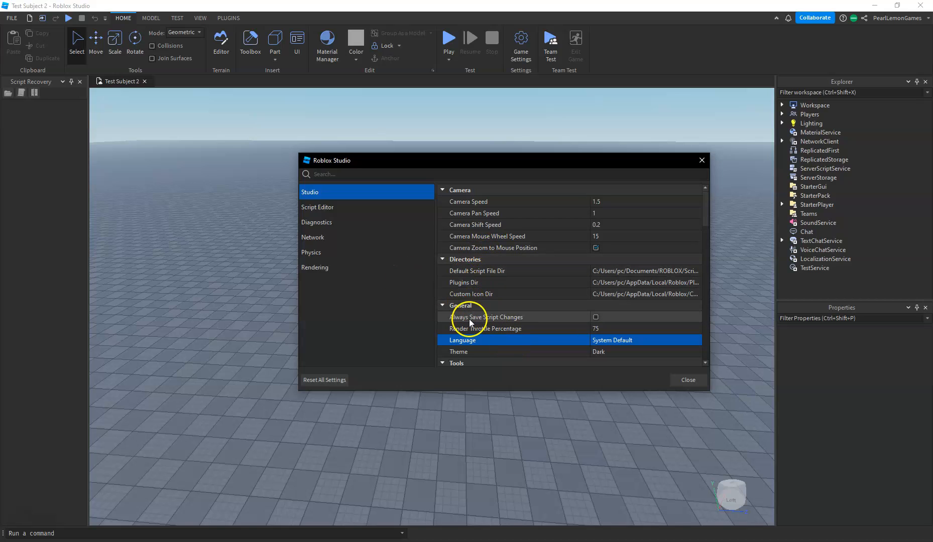
{"action": "left_click", "coordinate": [443, 305]}
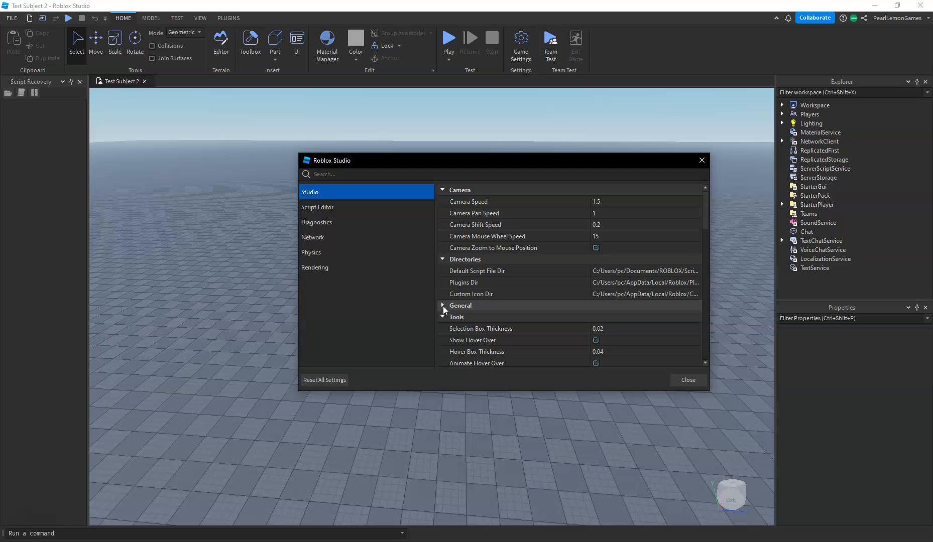
{"action": "left_click", "coordinate": [443, 305]}
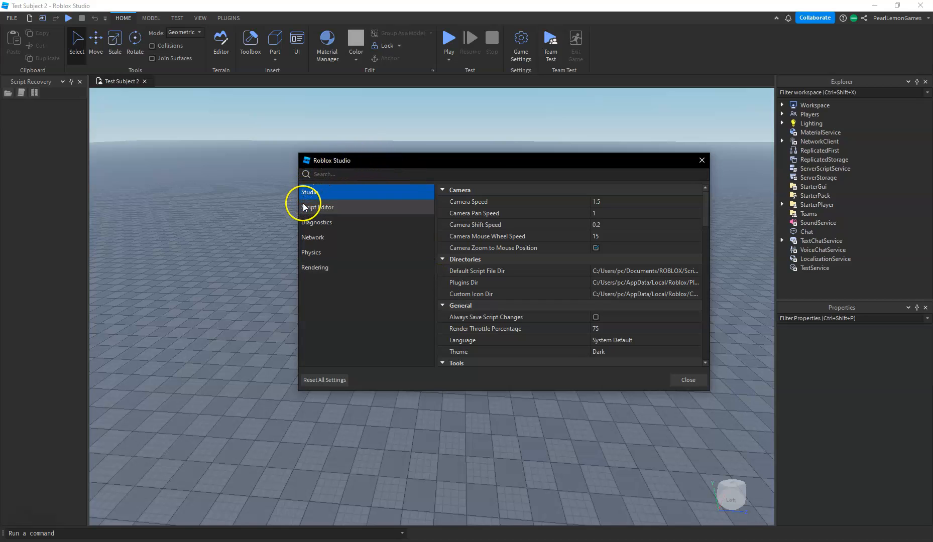
{"action": "left_click", "coordinate": [317, 207]}
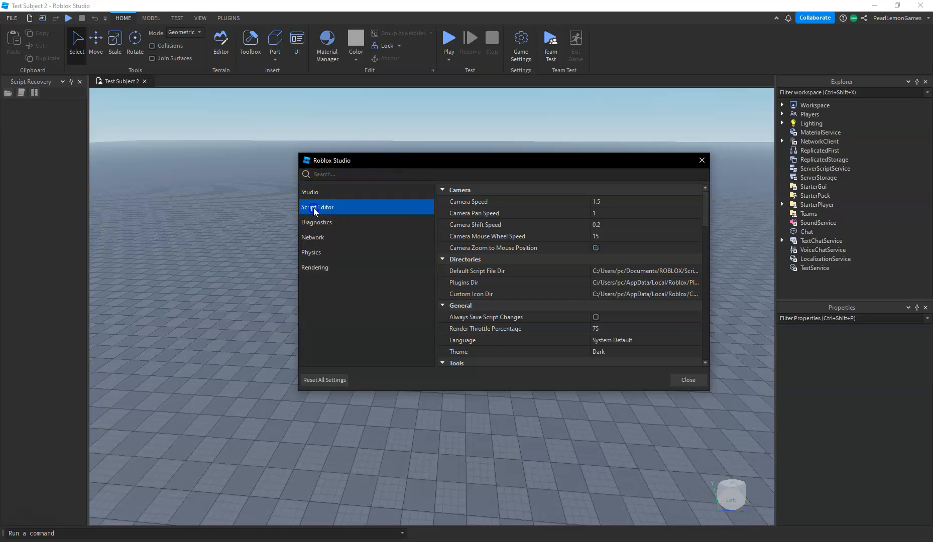
{"action": "left_click", "coordinate": [316, 222]}
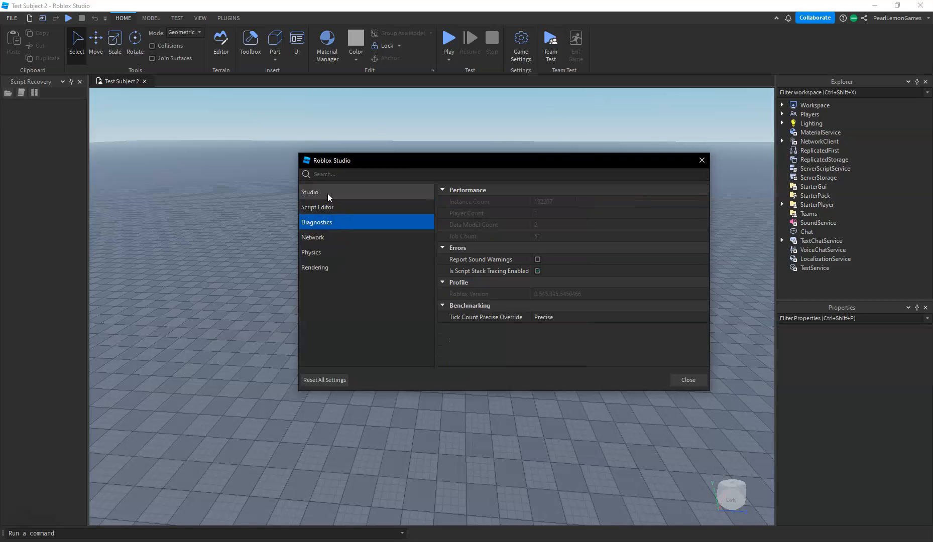
{"action": "left_click", "coordinate": [309, 191]}
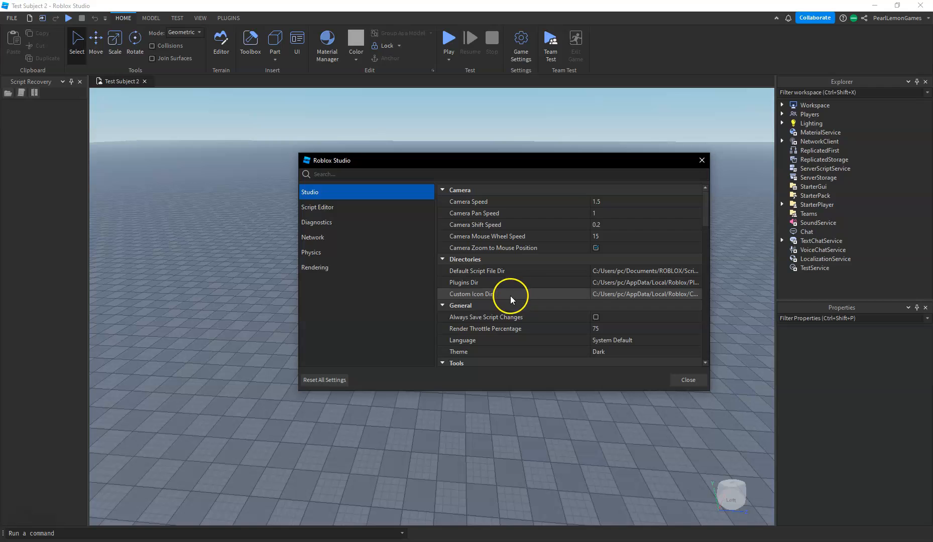
{"action": "mouse_move", "coordinate": [476, 346]}
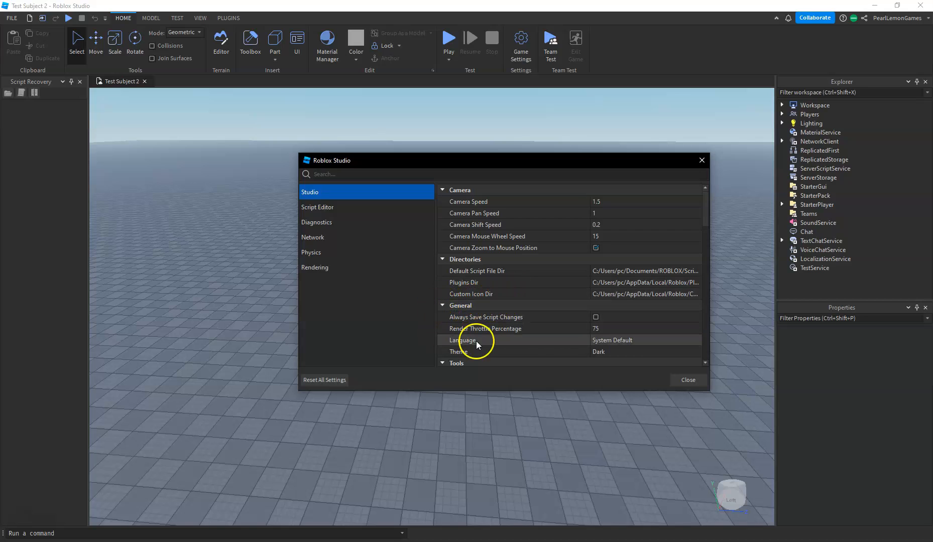
- Change General > Language from System Default to English and close Studio Settings
{"action": "left_click", "coordinate": [643, 339]}
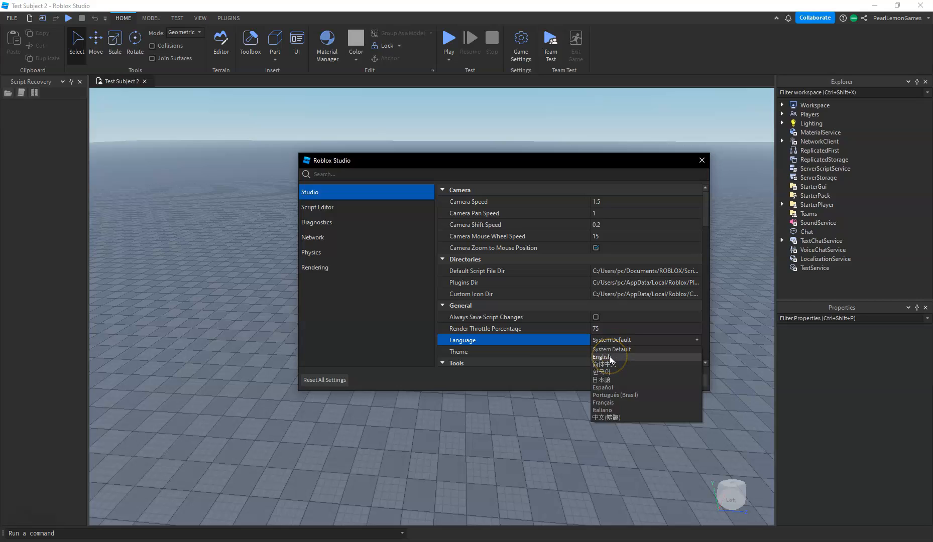
{"action": "mouse_move", "coordinate": [609, 356]}
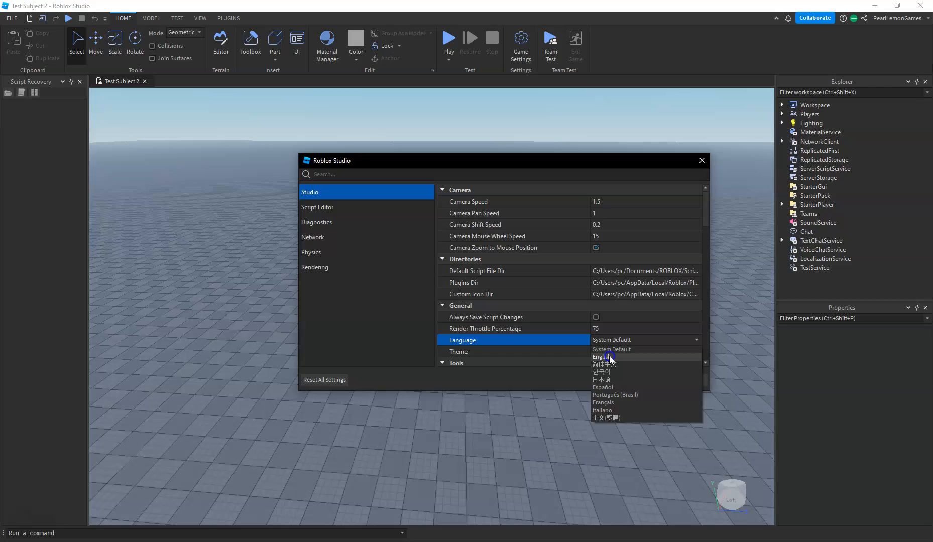
{"action": "left_click", "coordinate": [602, 357]}
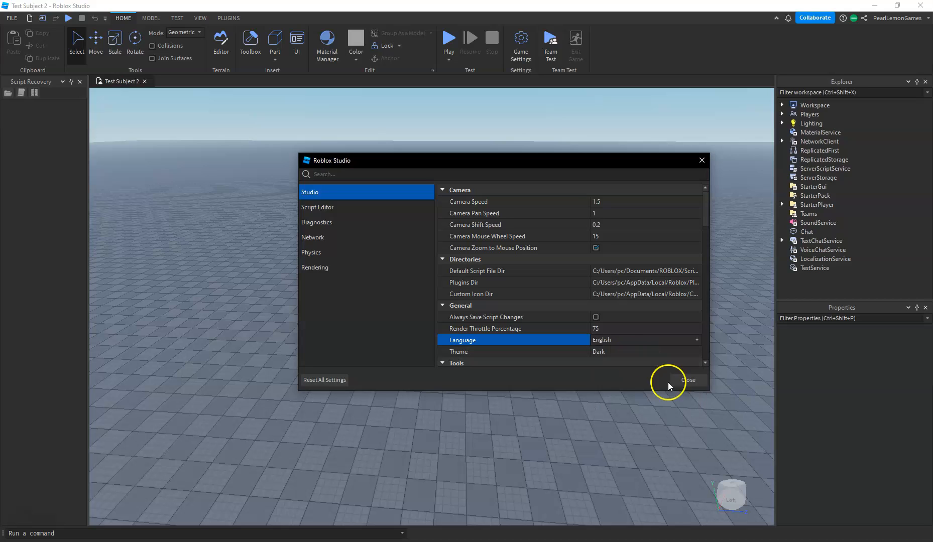
{"action": "left_click", "coordinate": [695, 339]}
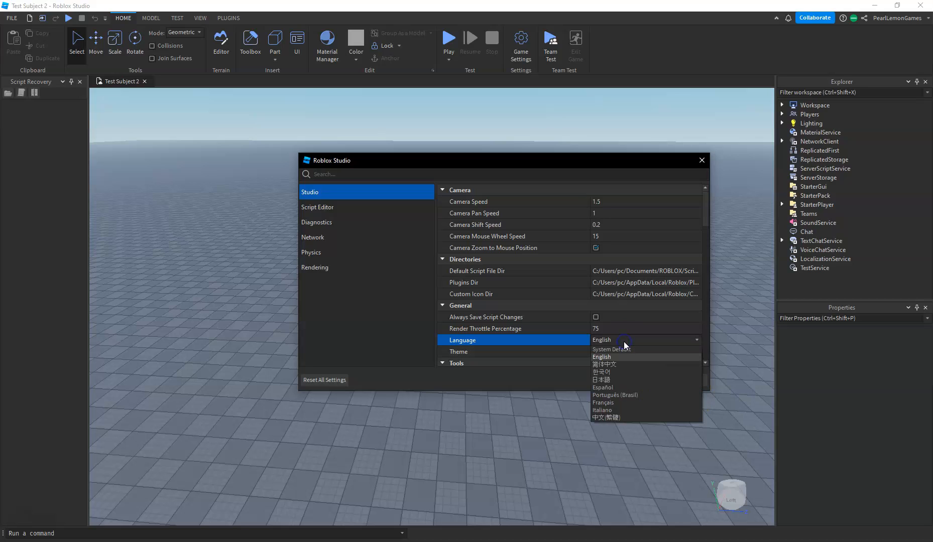
{"action": "left_click", "coordinate": [601, 356]}
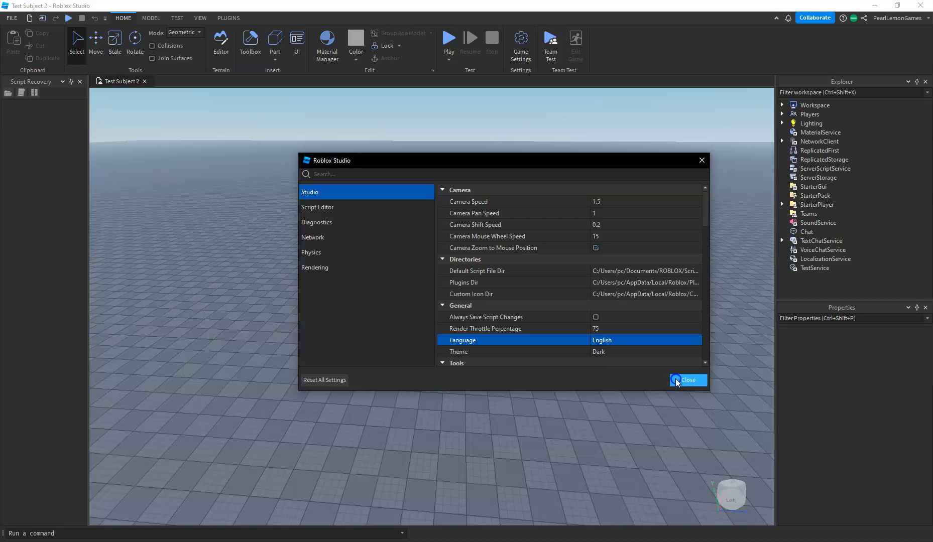
{"action": "left_click", "coordinate": [687, 380]}
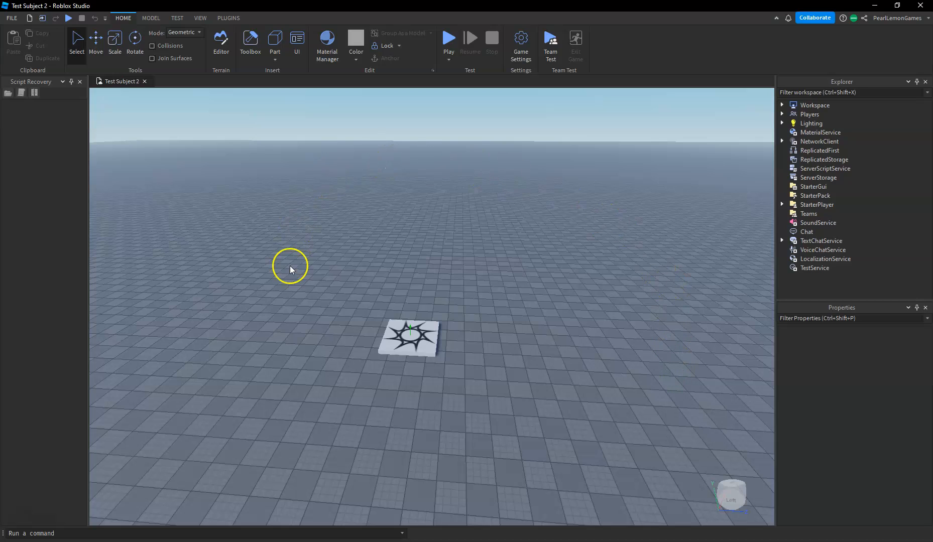
{"action": "mouse_move", "coordinate": [514, 397]}
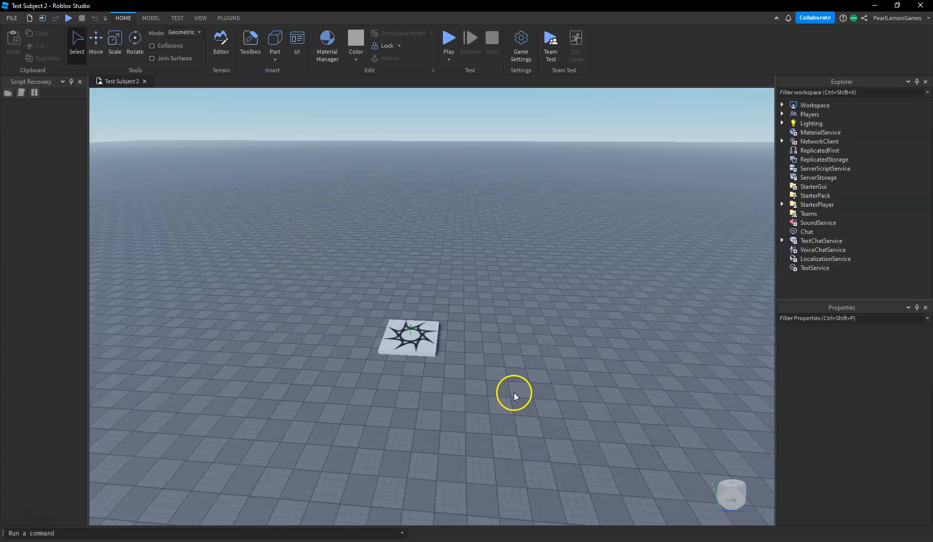
{"action": "mouse_move", "coordinate": [515, 398]}
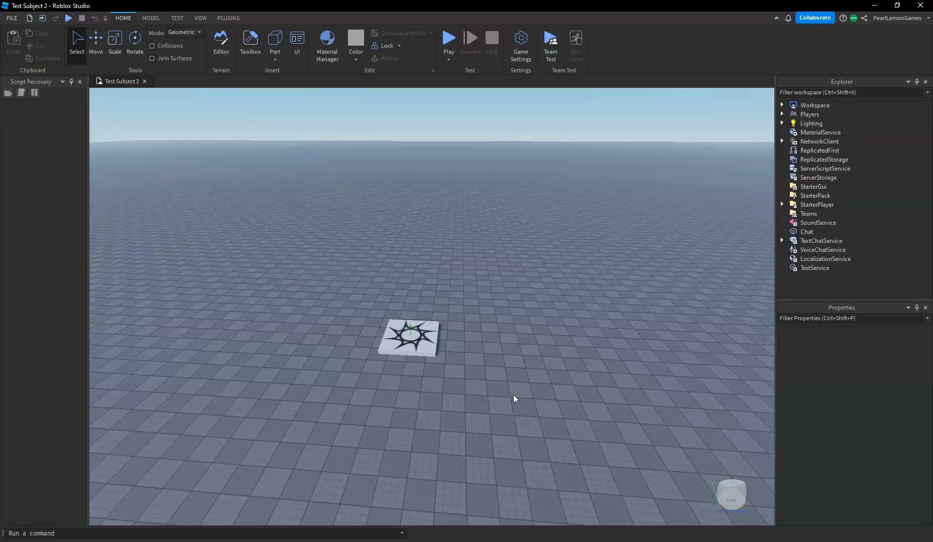
{"action": "mouse_move", "coordinate": [443, 283]}
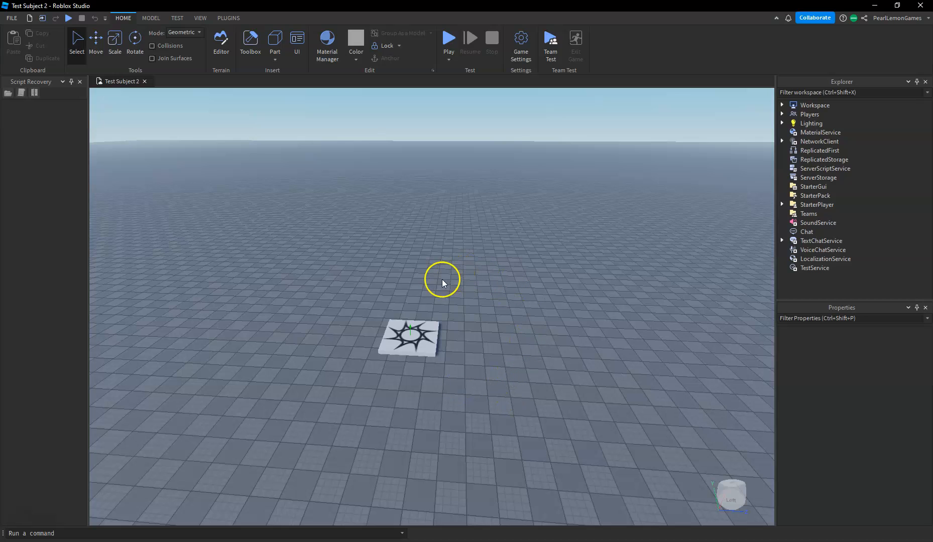
{"action": "mouse_move", "coordinate": [297, 296]}
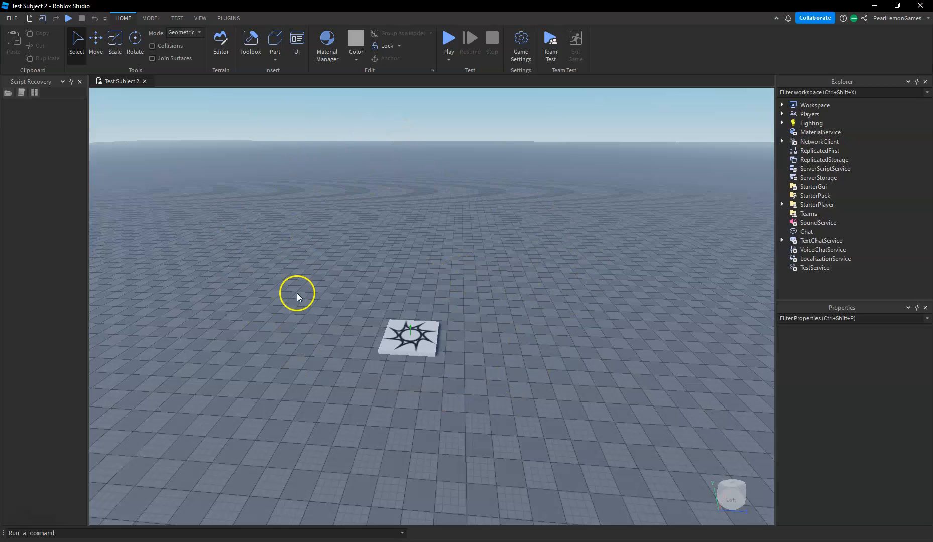
{"action": "mouse_move", "coordinate": [484, 276]}
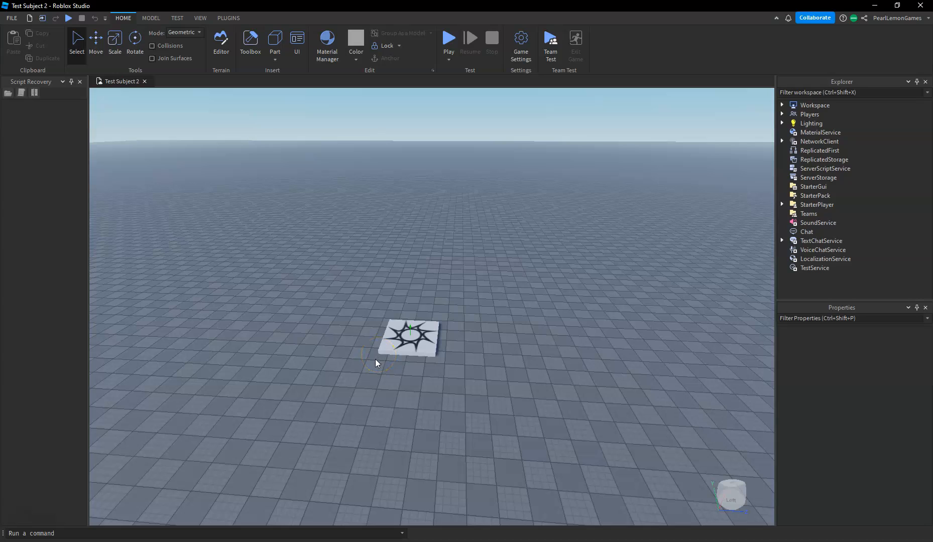
{"action": "mouse_move", "coordinate": [361, 379]}
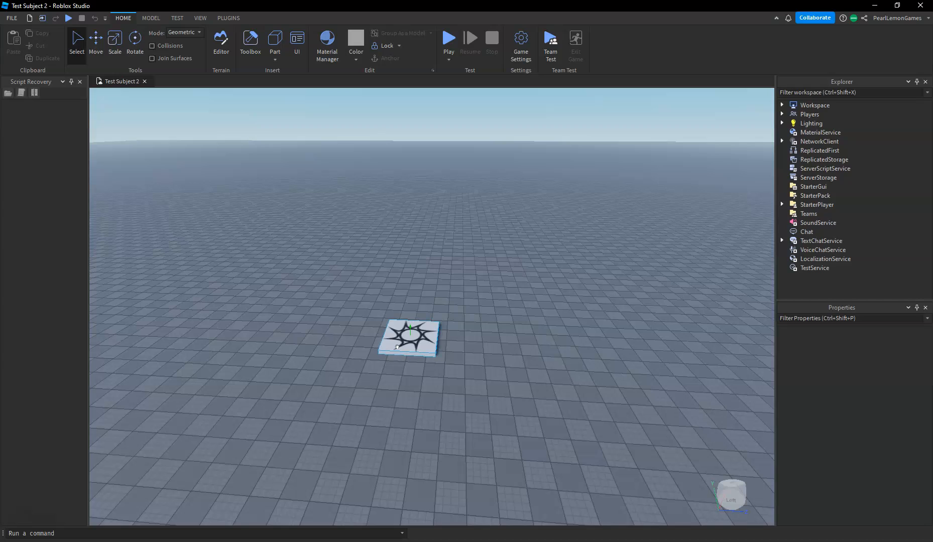
{"action": "left_click", "coordinate": [401, 349]}
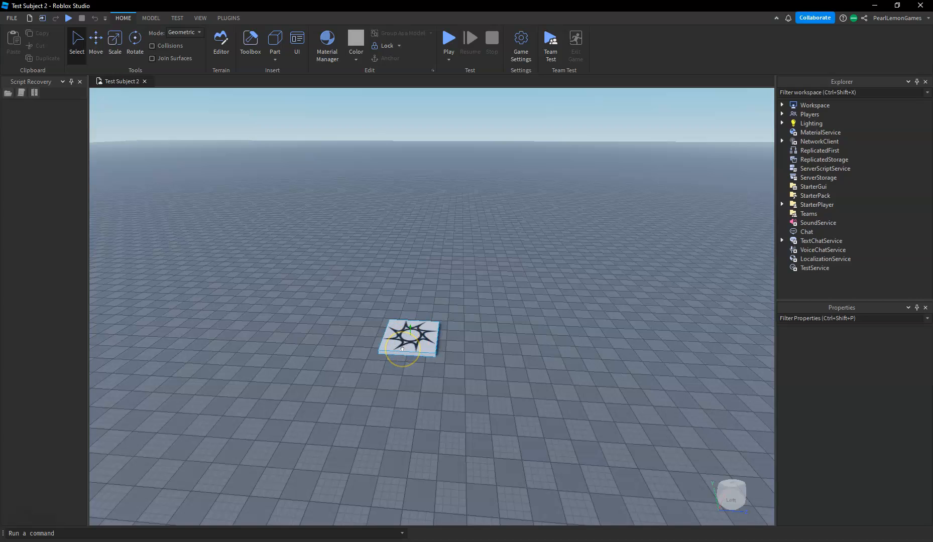